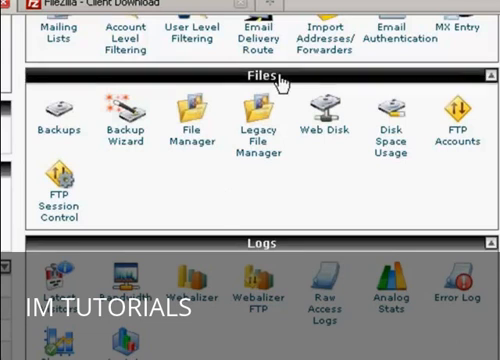
mouse_move(280, 210)
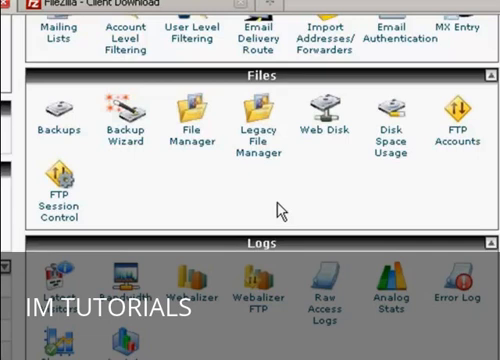
mouse_move(172, 7)
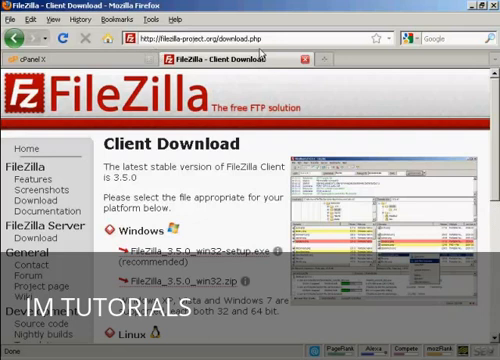
mouse_move(258, 52)
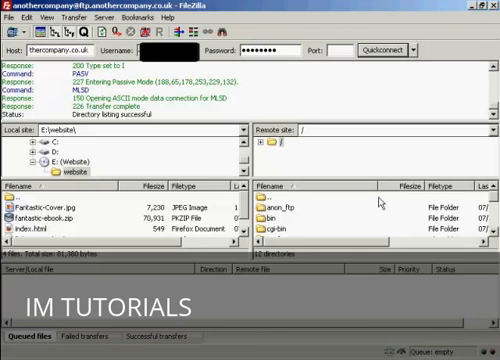
mouse_move(383, 200)
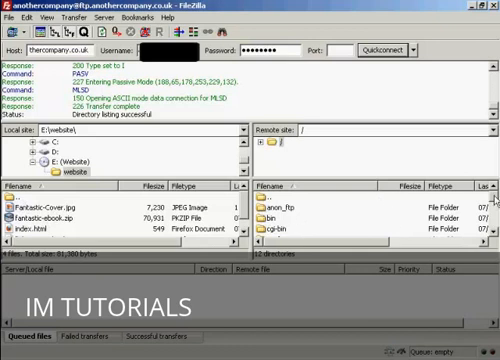
- Scroll the remote file list down to reveal the httpdocs folder
scroll(down, 3)
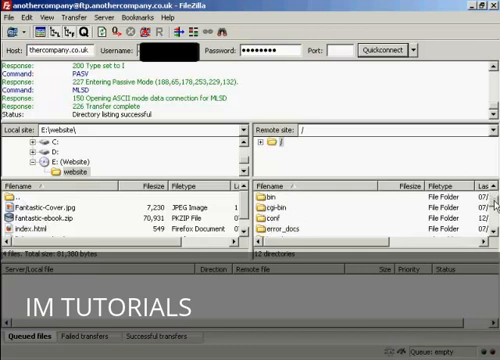
scroll(down, 3)
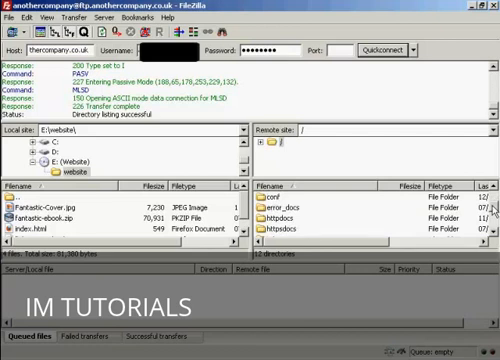
scroll(down, 3)
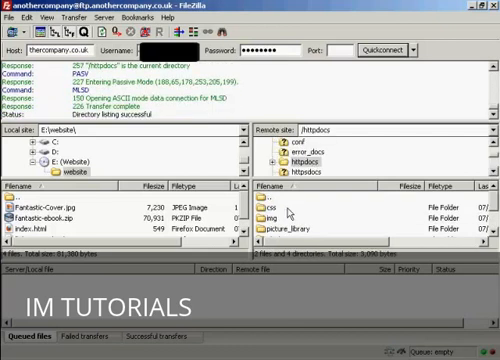
mouse_move(290, 211)
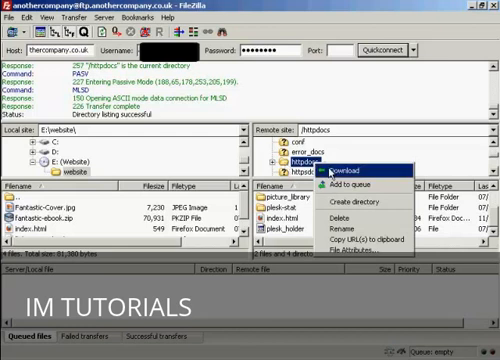
mouse_move(350, 203)
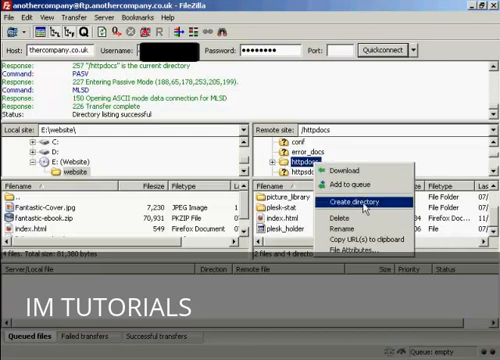
- Create a new folder named 'shtl' inside httpdocs on the server
click(348, 203)
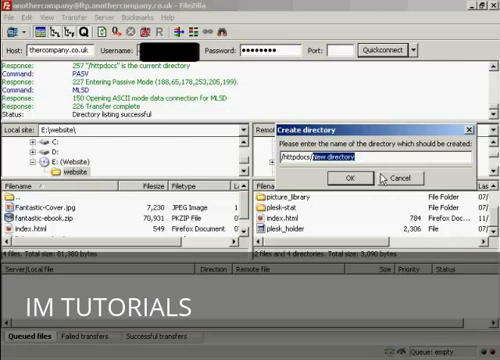
text(shtl)
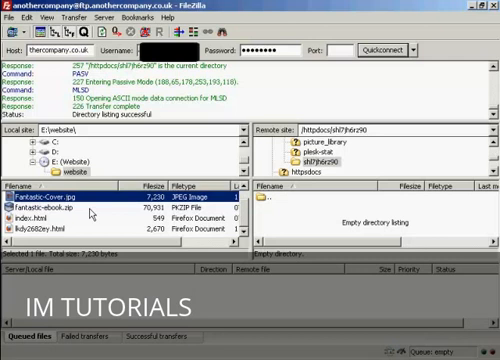
mouse_move(91, 214)
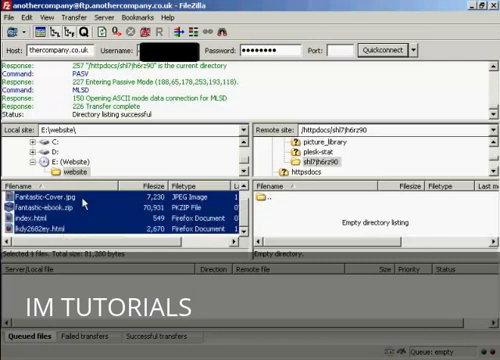
- Select Fantastic-Cover.jpg as the first local website file to upload
click(60, 191)
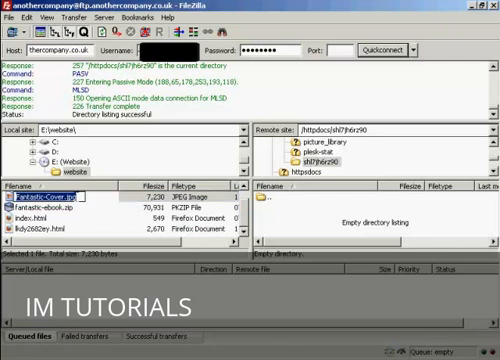
mouse_move(99, 202)
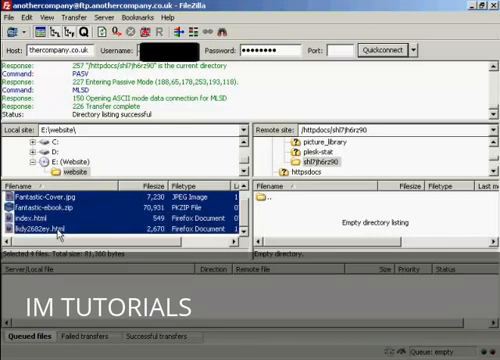
mouse_move(118, 220)
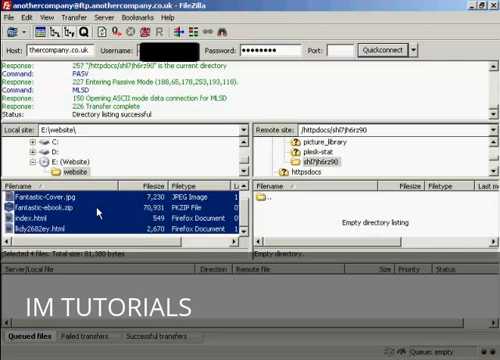
mouse_move(95, 211)
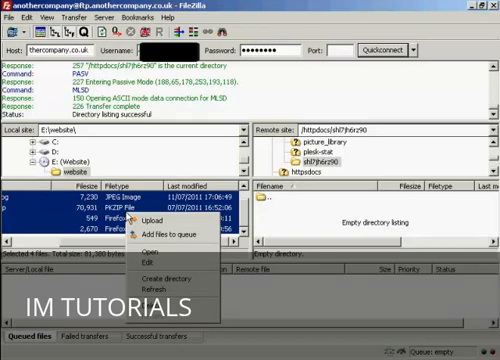
mouse_move(165, 221)
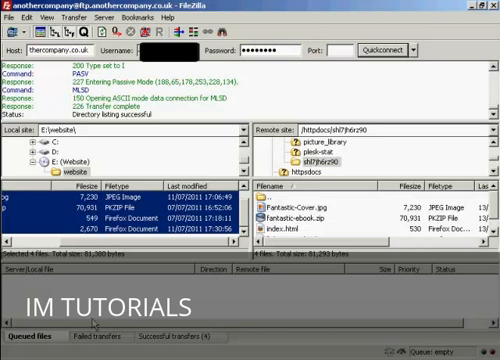
mouse_move(258, 287)
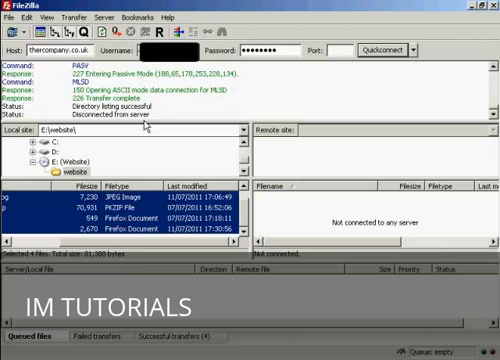
mouse_move(158, 31)
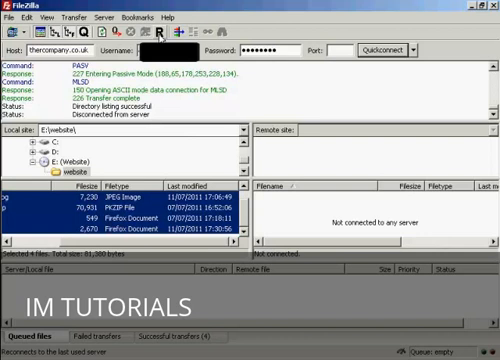
mouse_move(158, 36)
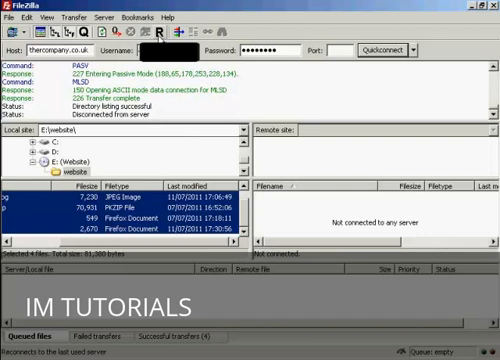